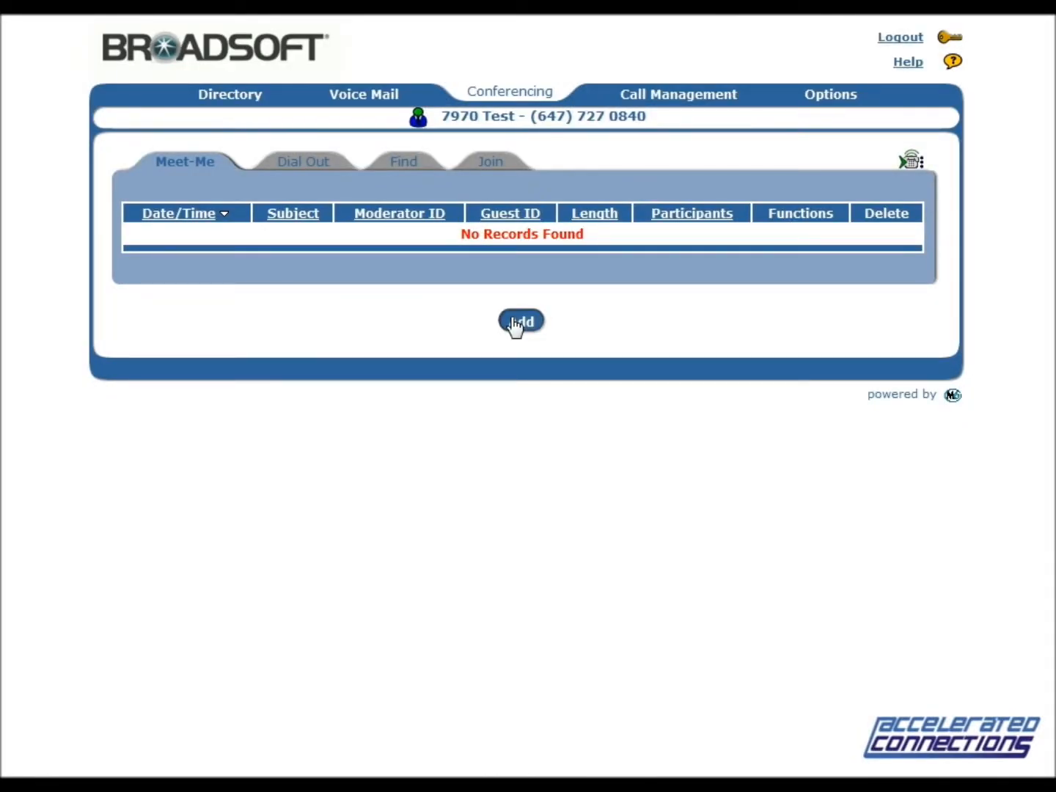
Add a conference 'Budget discussion' on 09/24/2011 at 16:20 with 5 participants.
left_click(521, 321)
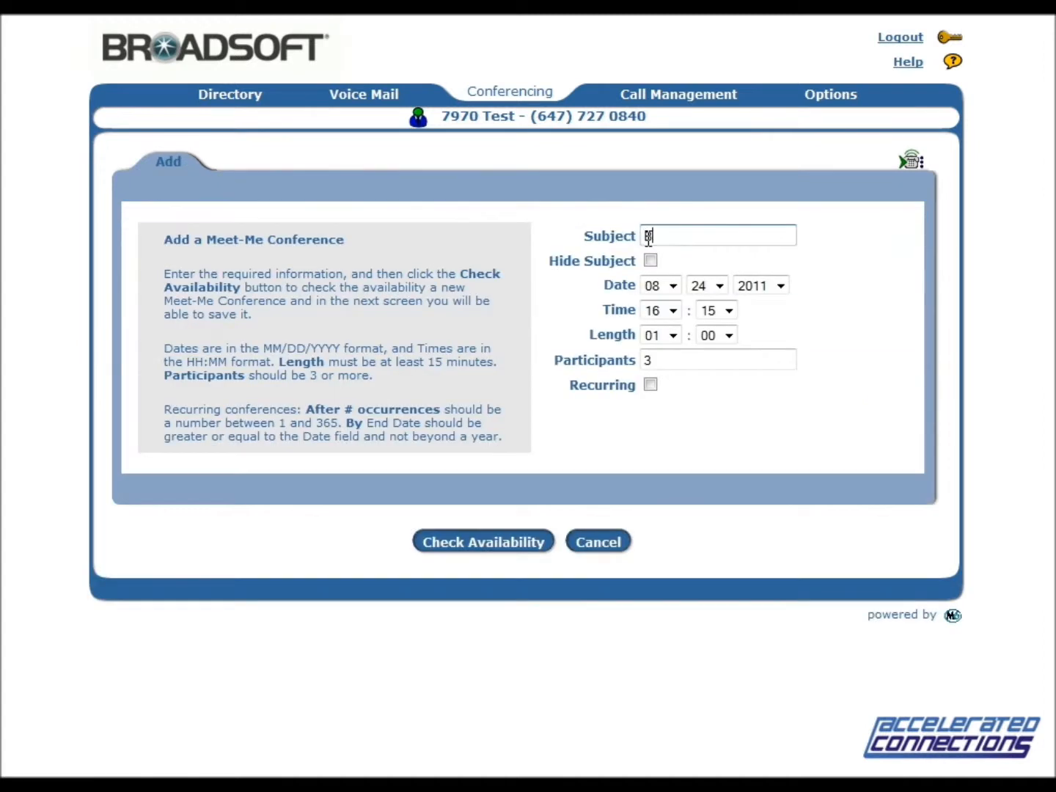
type("Budget discussion")
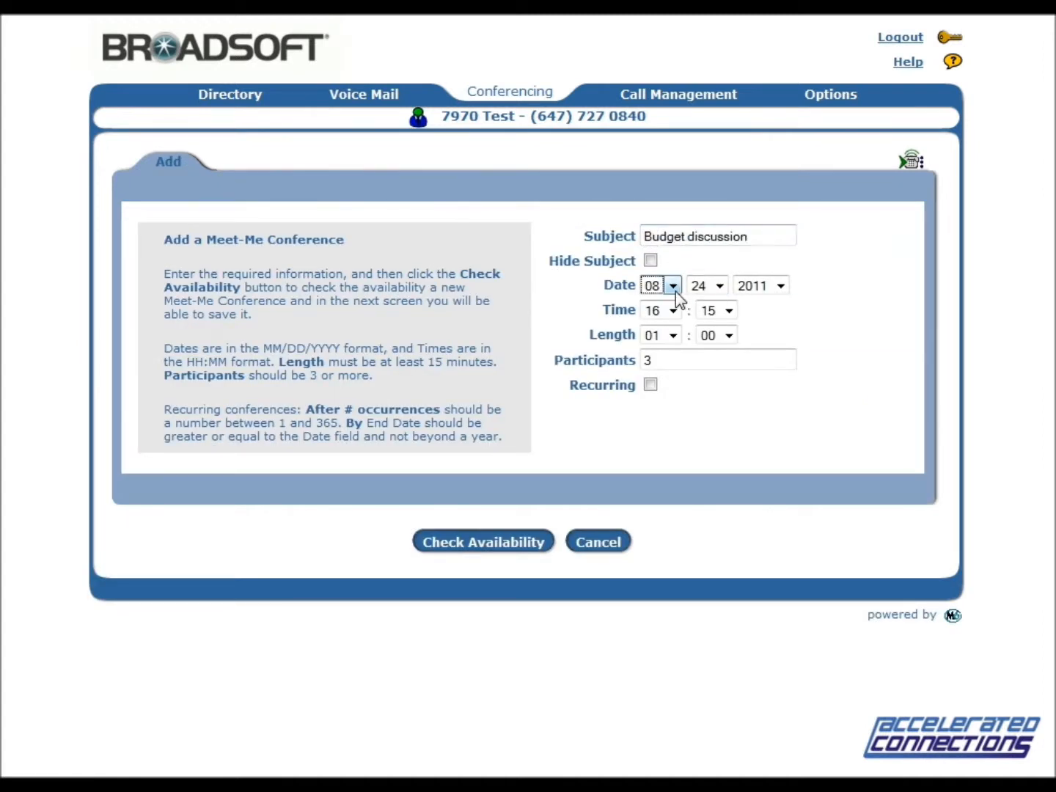
left_click(672, 285)
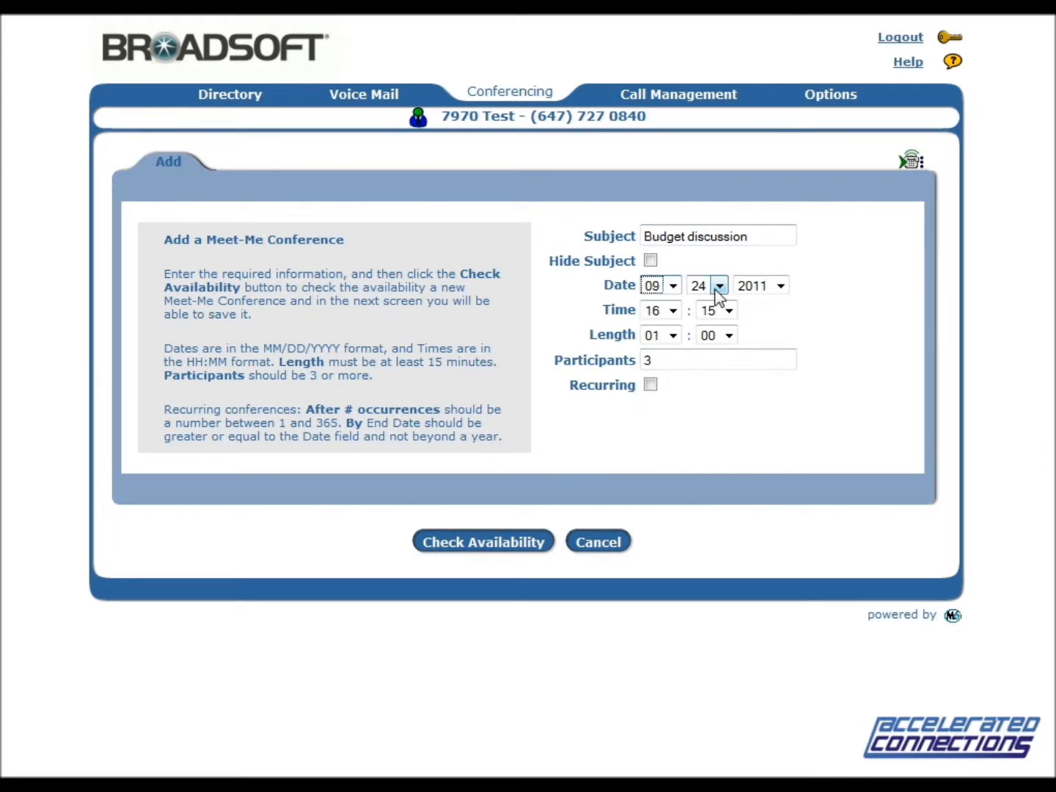
left_click(728, 309)
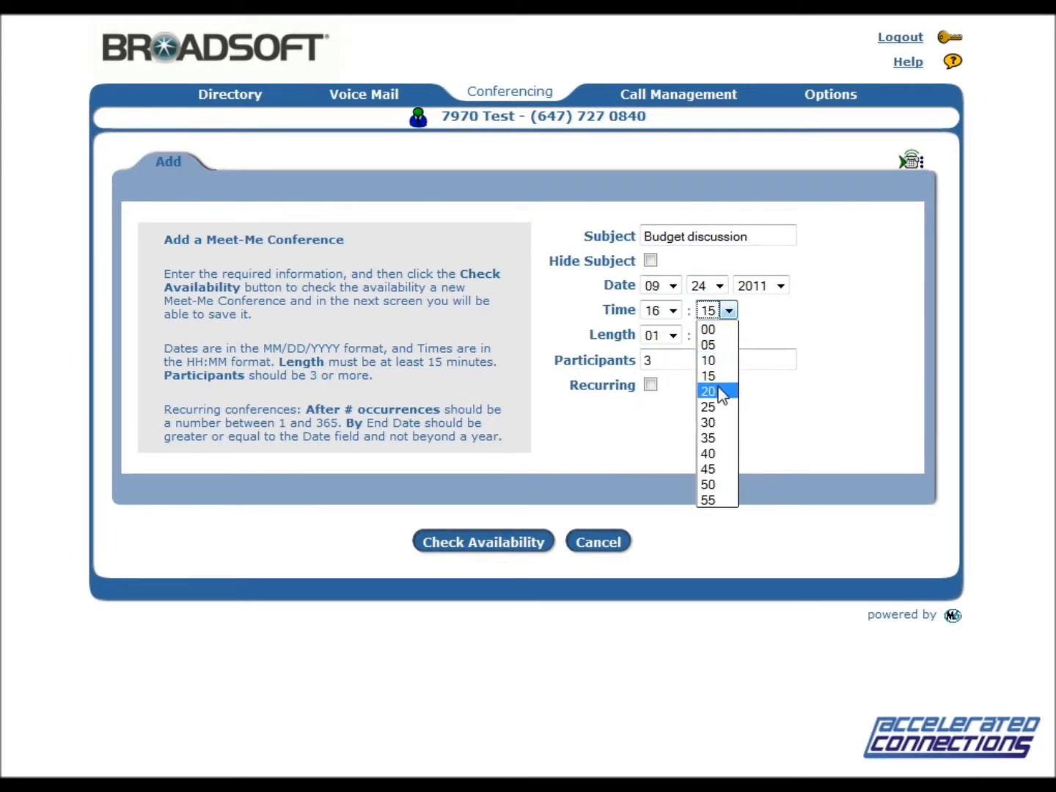
left_click(707, 391)
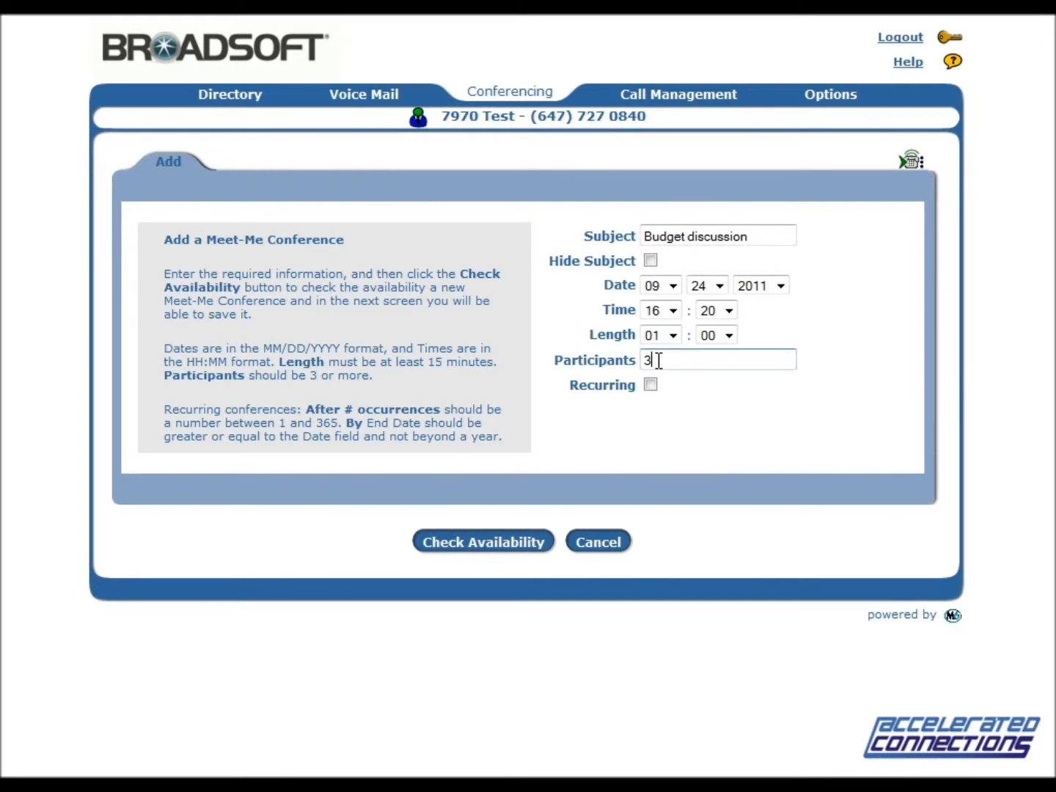
key("Backspace")
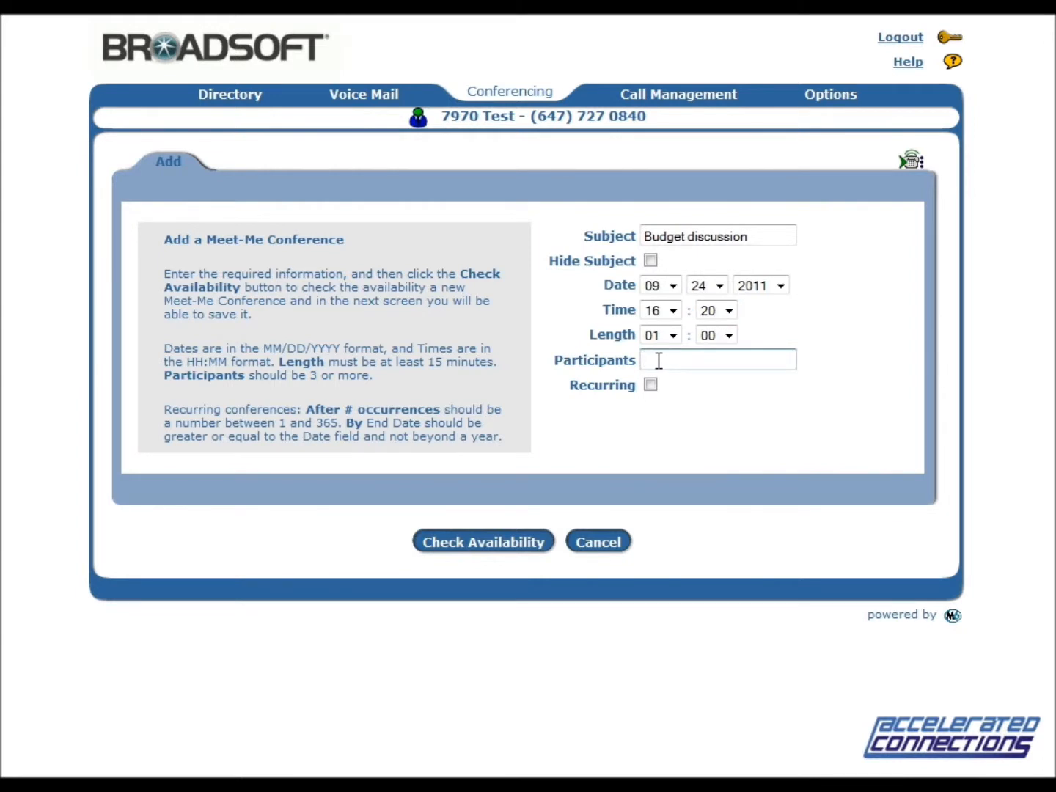
type("5")
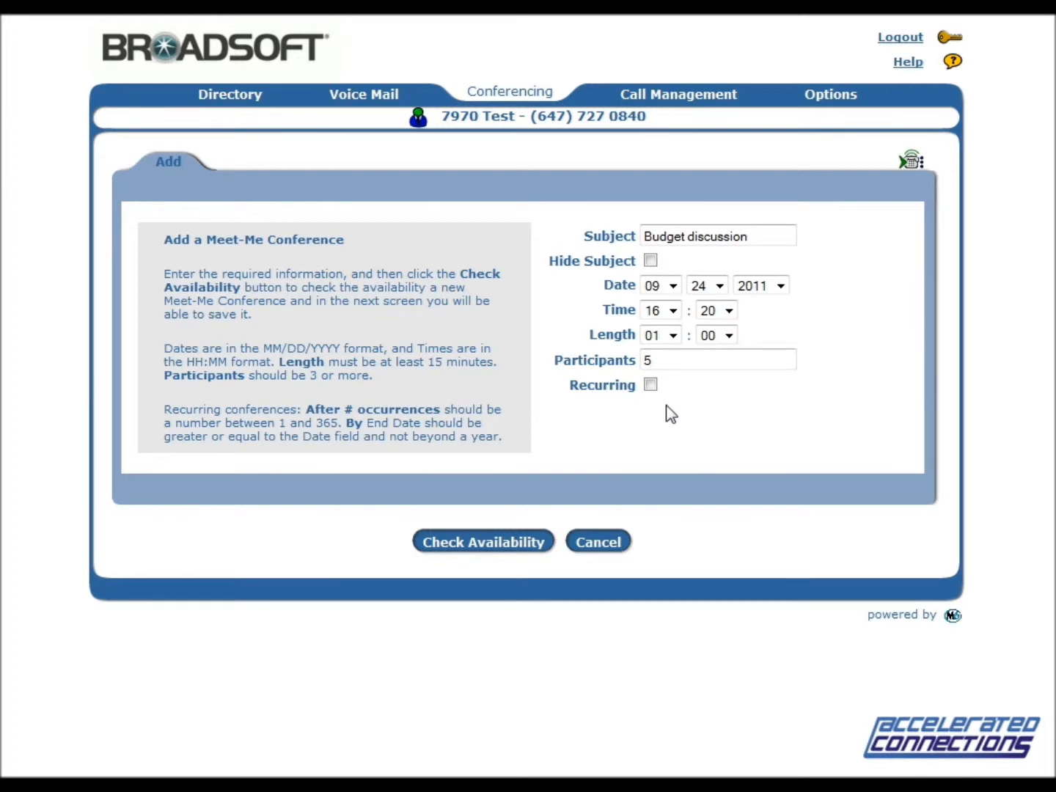
left_click(650, 385)
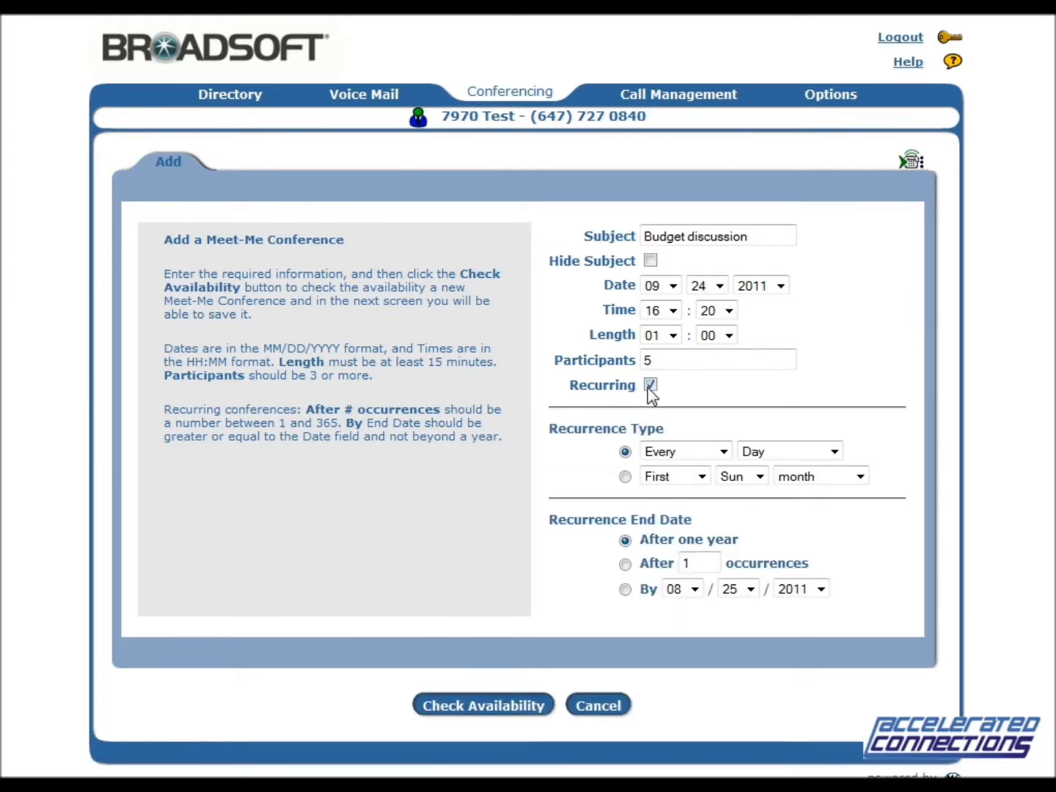
left_click(650, 385)
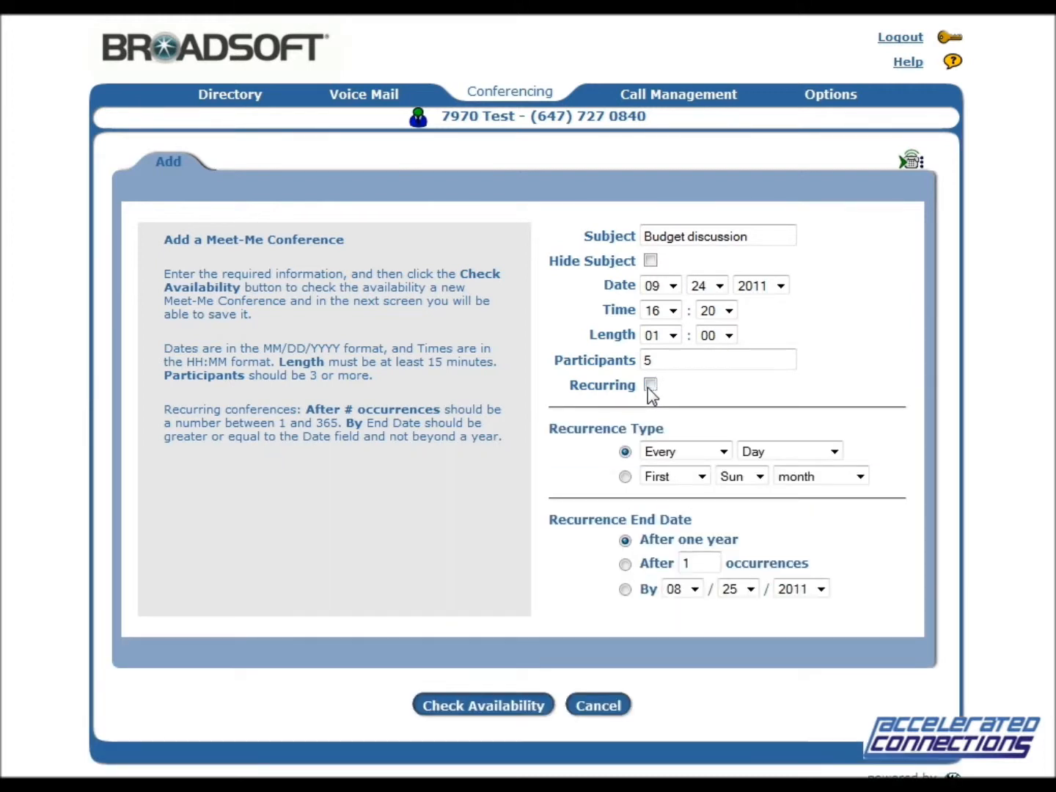
left_click(650, 385)
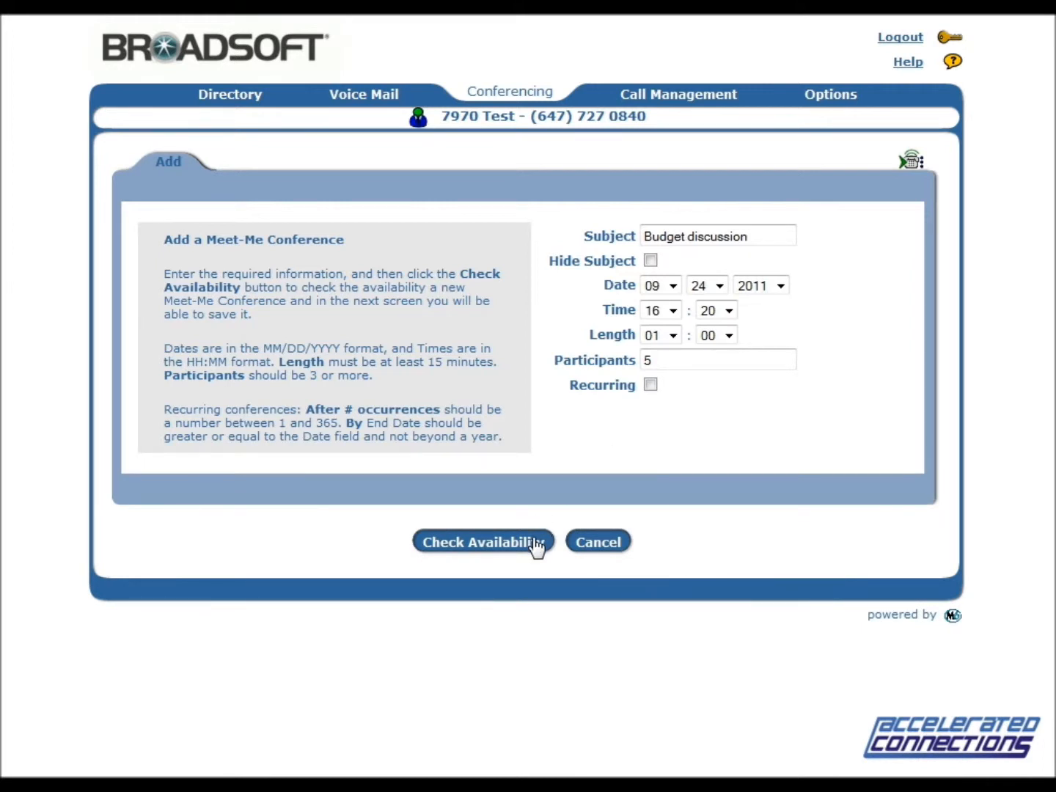
Verify the Sep 24, 2011 4:20 PM slot is available, then save the conference.
left_click(482, 542)
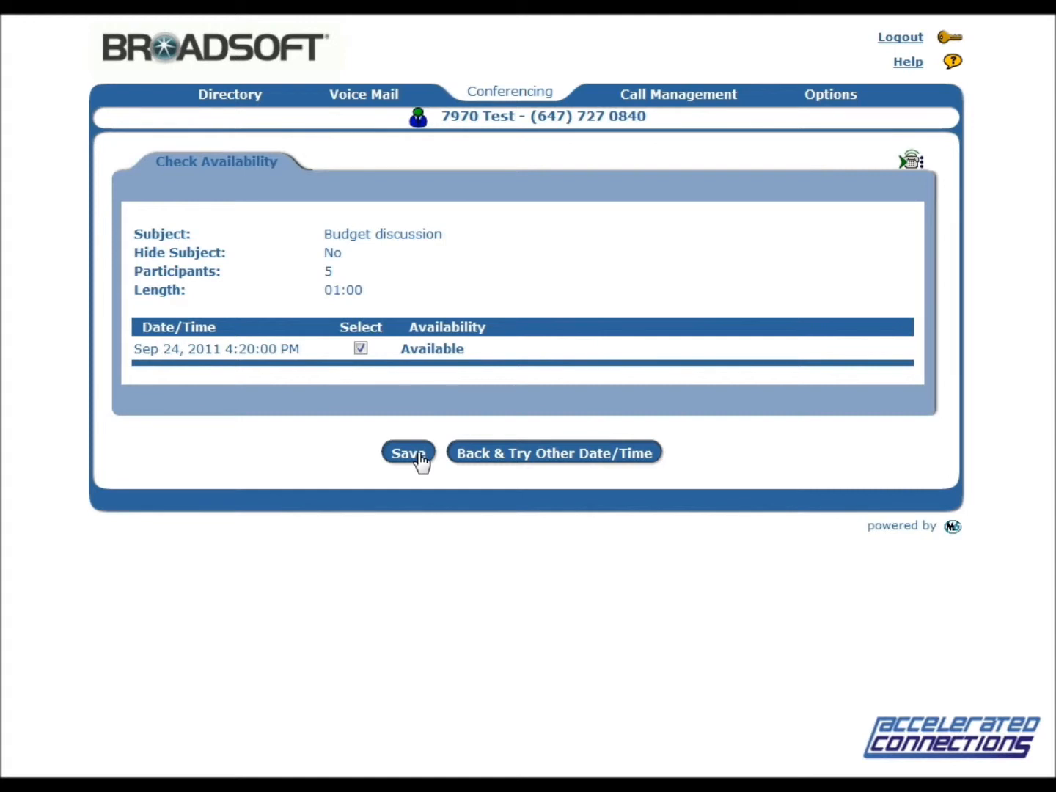
left_click(408, 453)
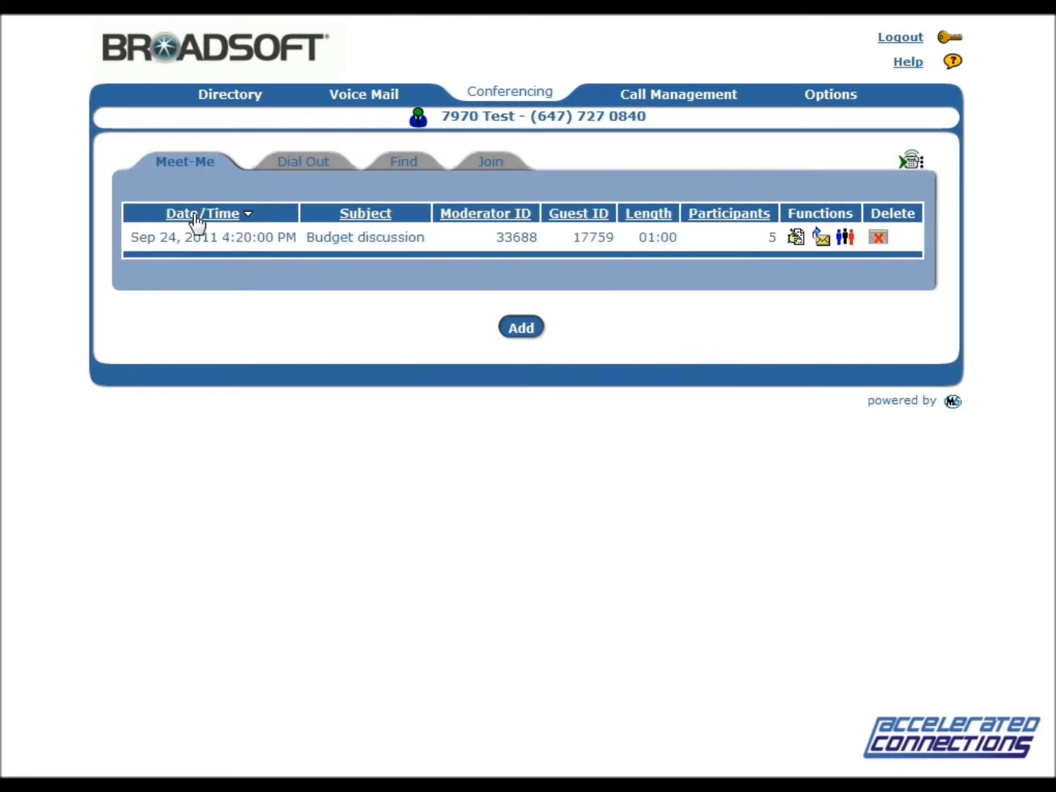
mouse_move(535, 263)
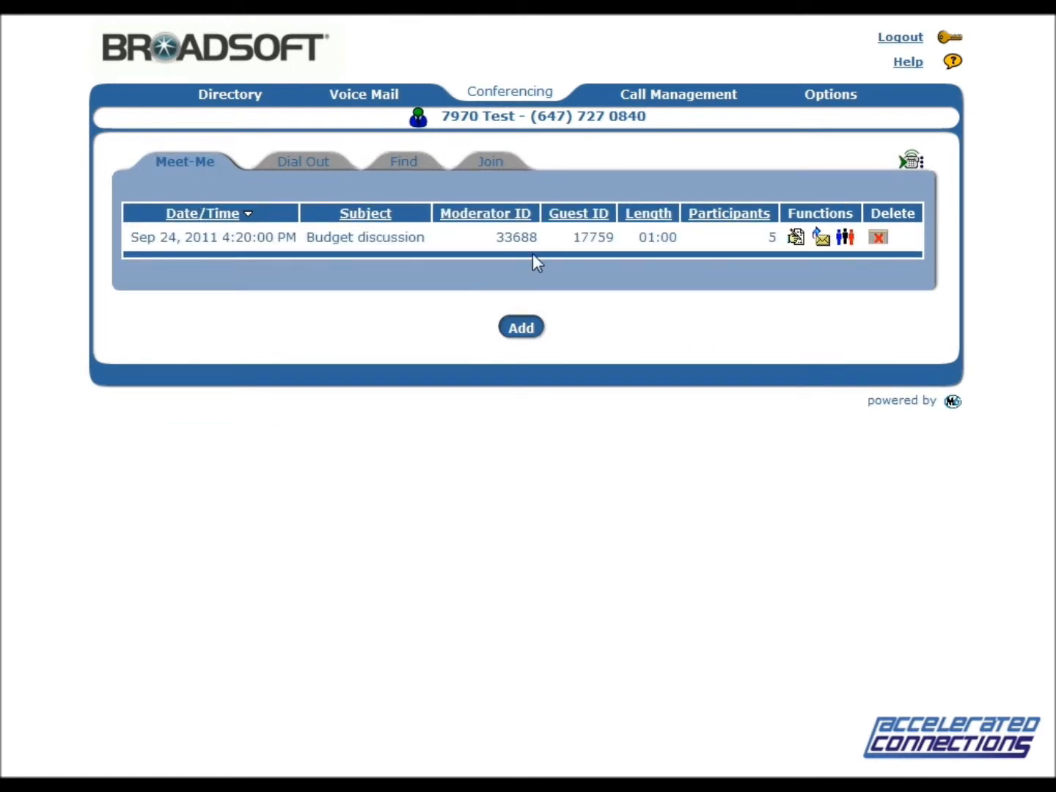
mouse_move(717, 273)
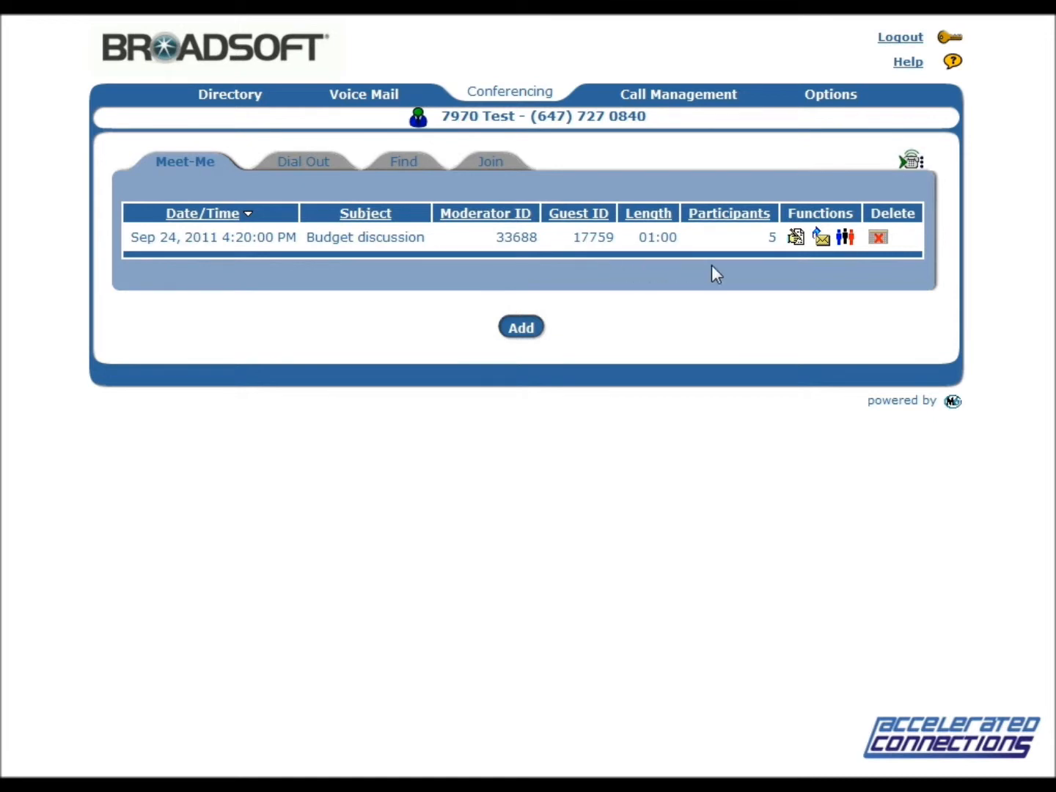
mouse_move(828, 267)
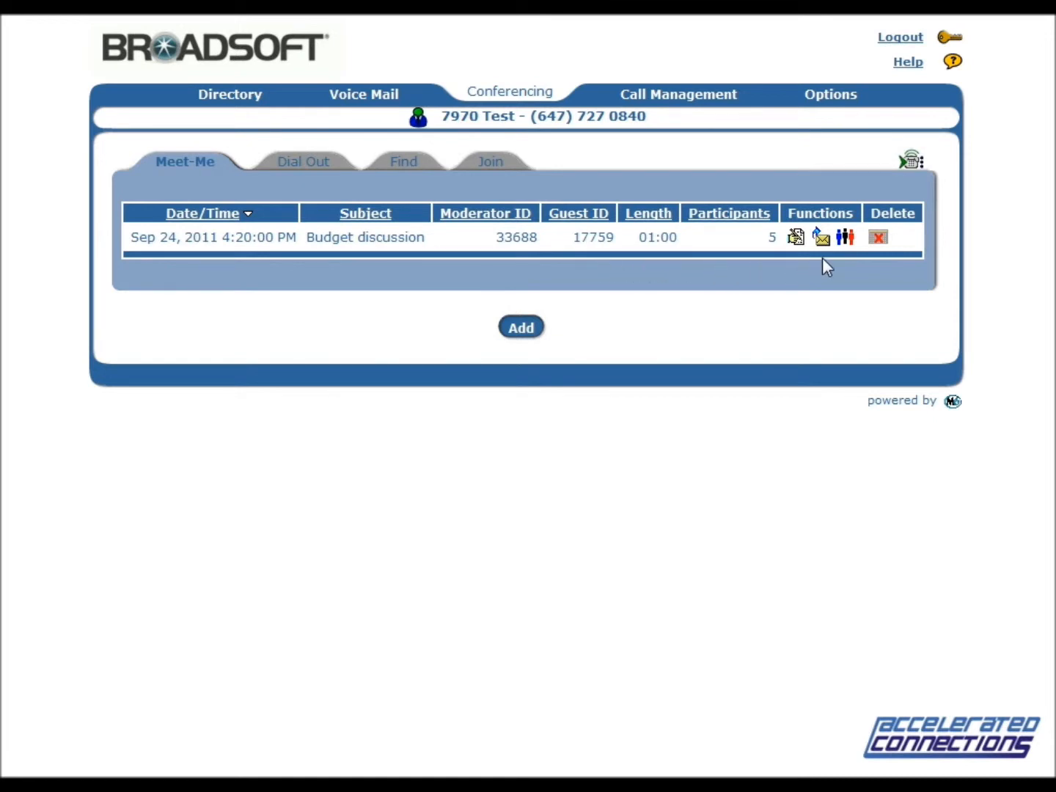
mouse_move(823, 239)
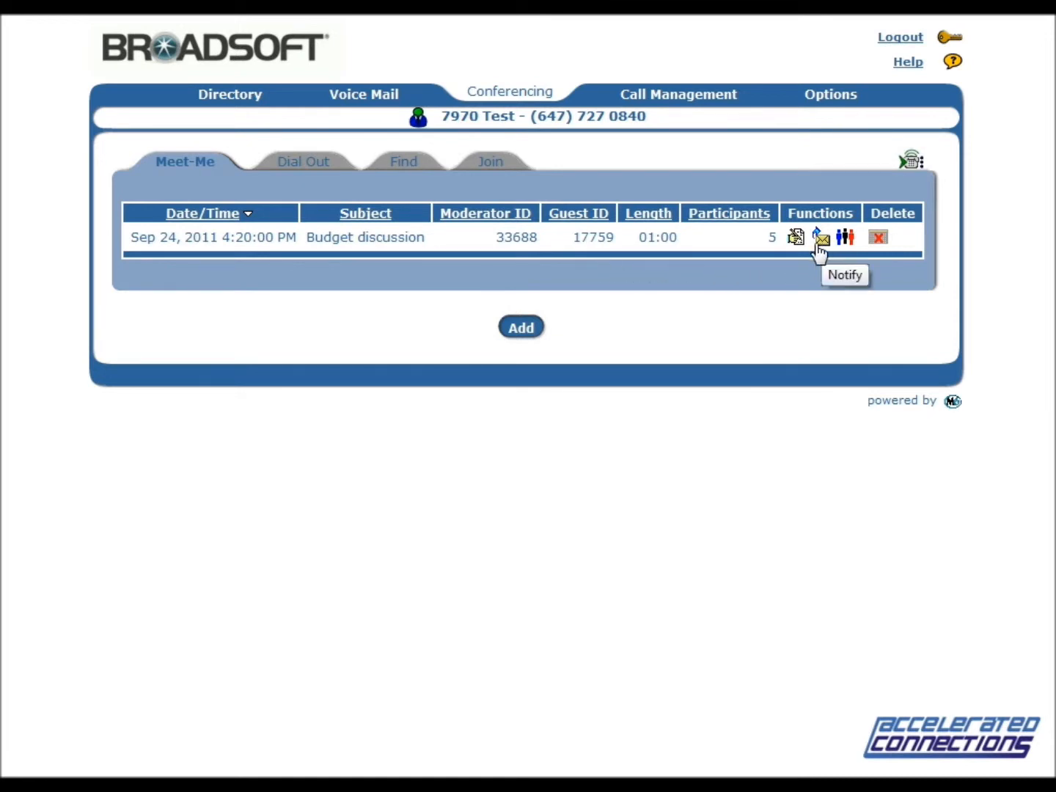
mouse_move(870, 251)
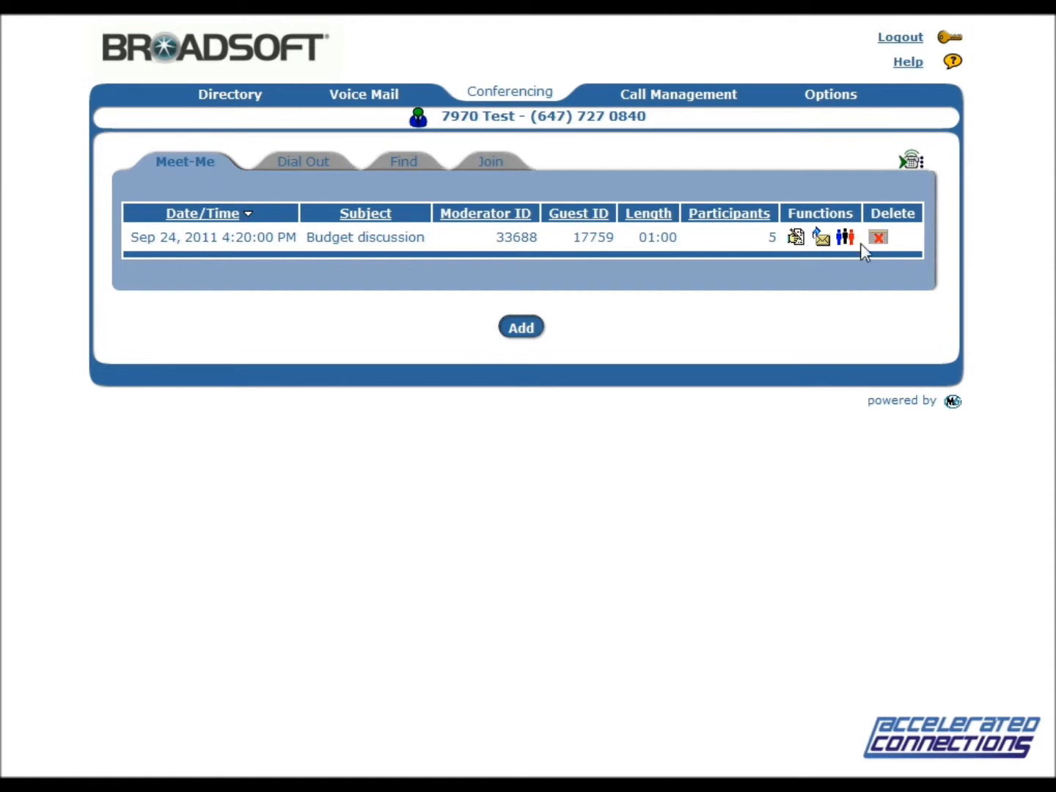
mouse_move(879, 237)
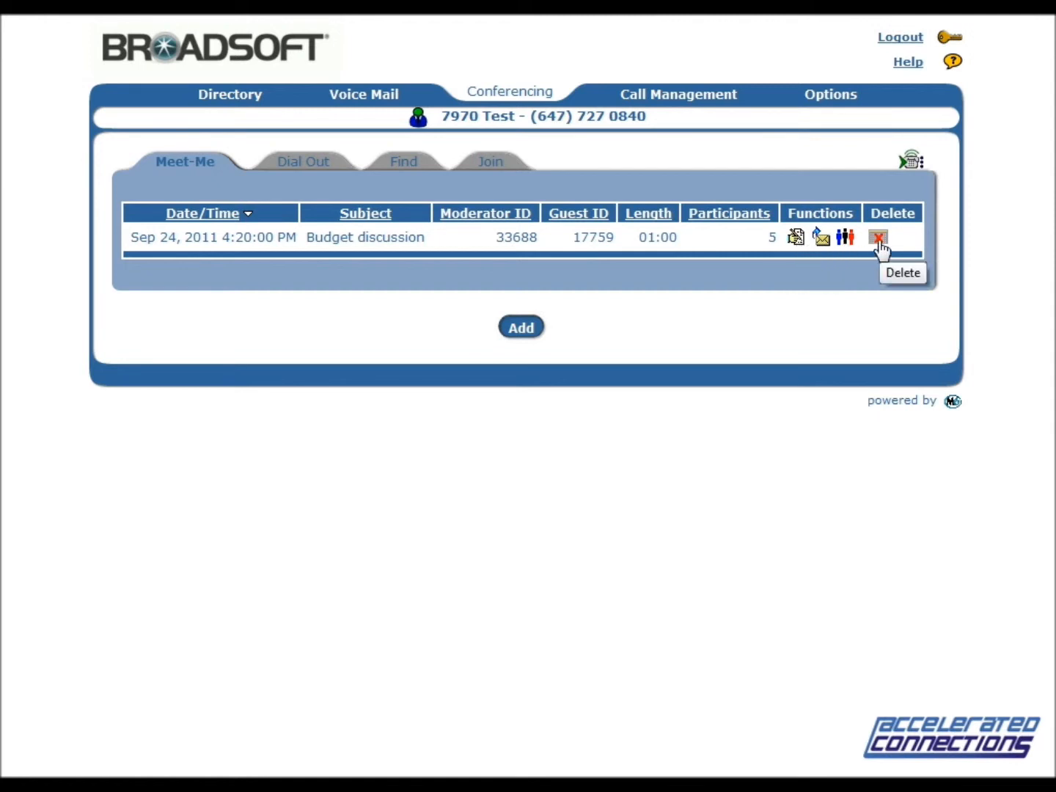